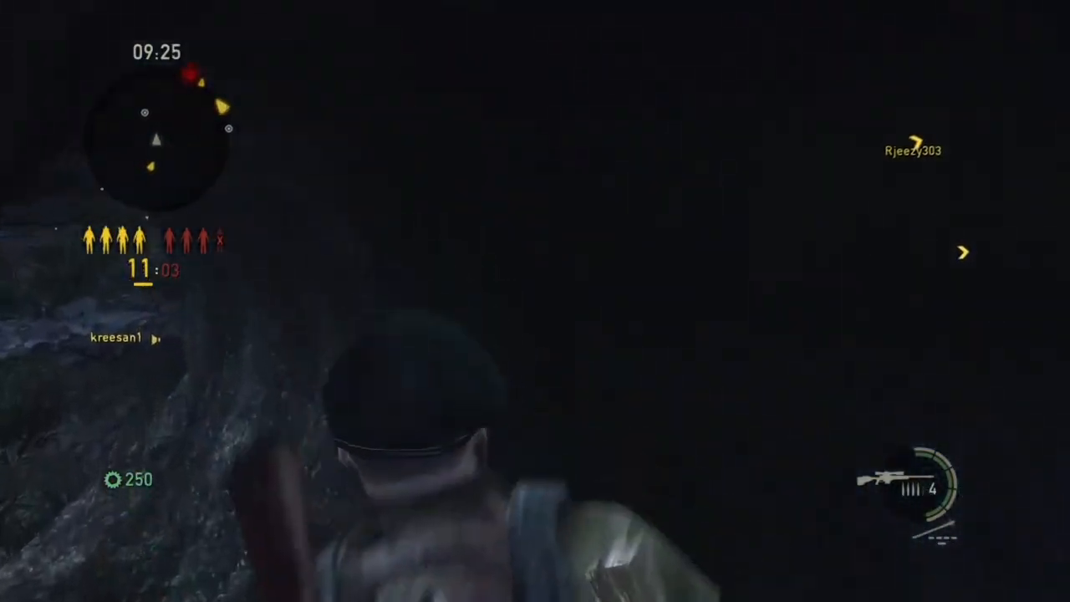
mouse_move(535, 301)
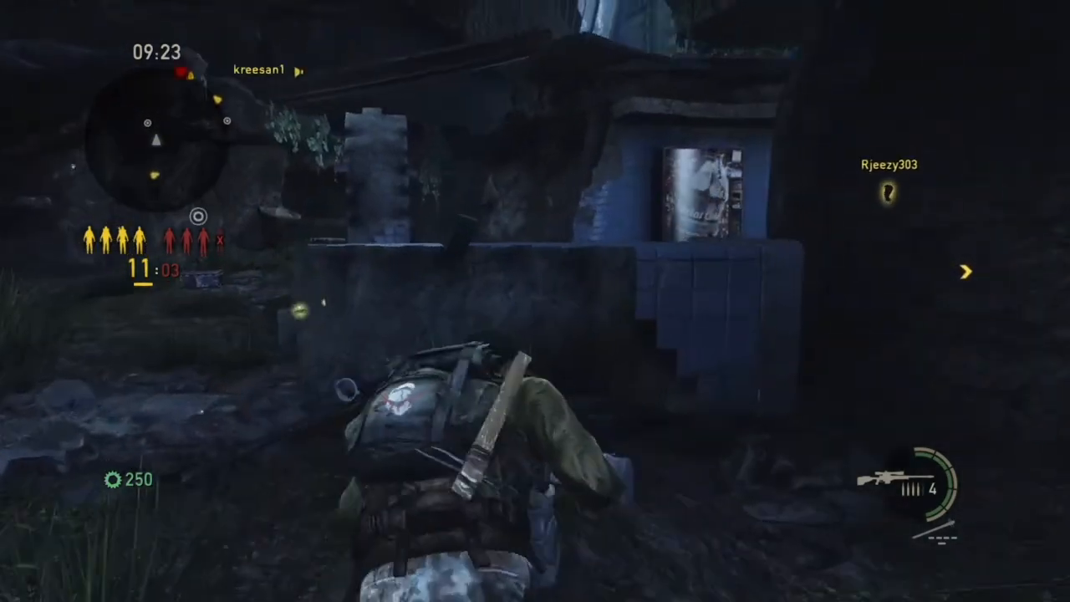